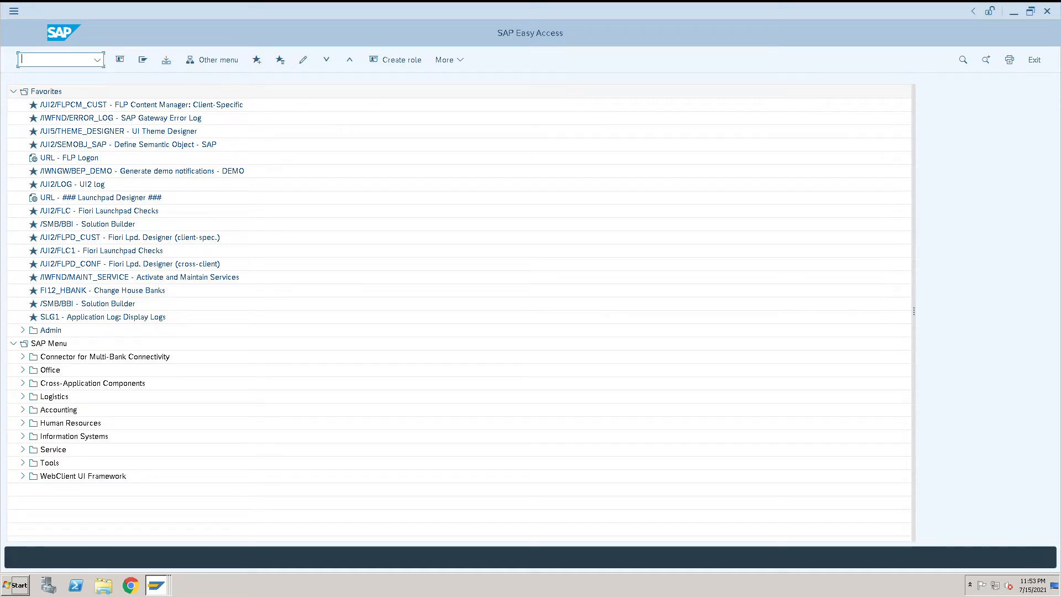
Step: Start transaction SE16N and enter LFA1 as the table to display
{"action": "type", "text": "se"}
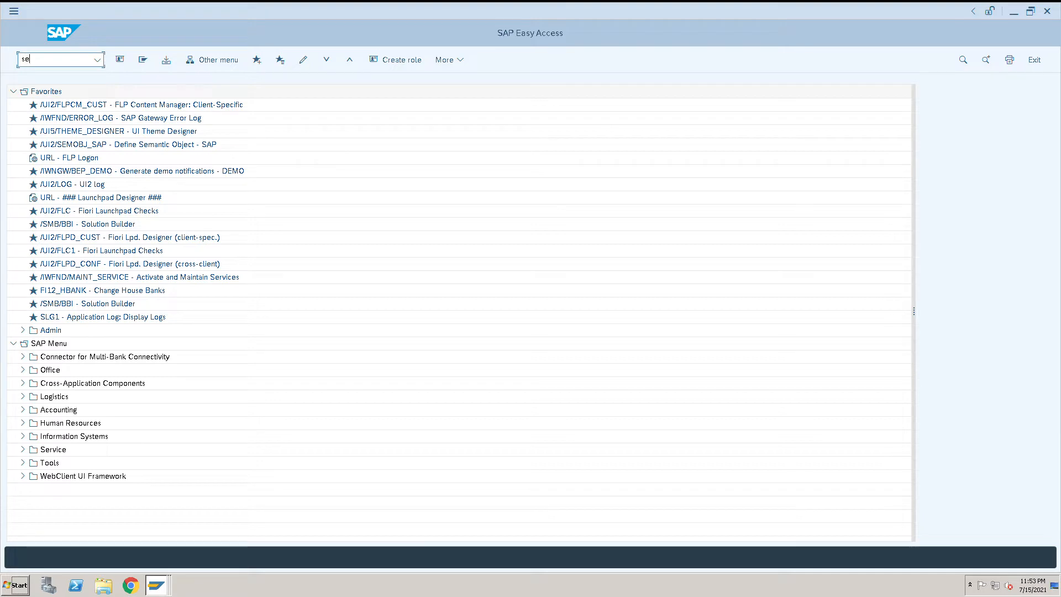
{"action": "key", "text": "Enter"}
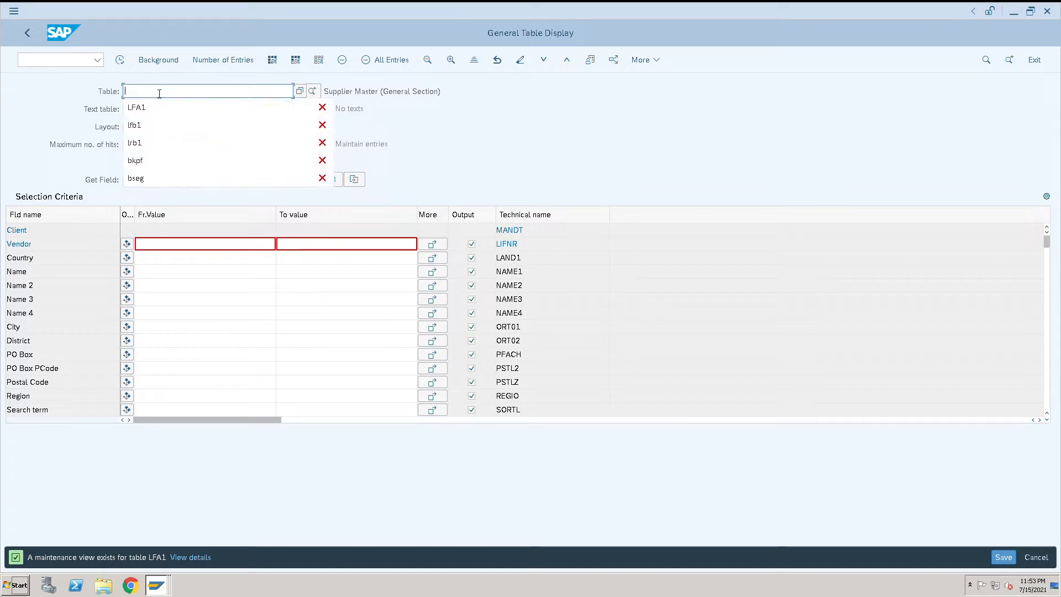
{"action": "type", "text": "1f"}
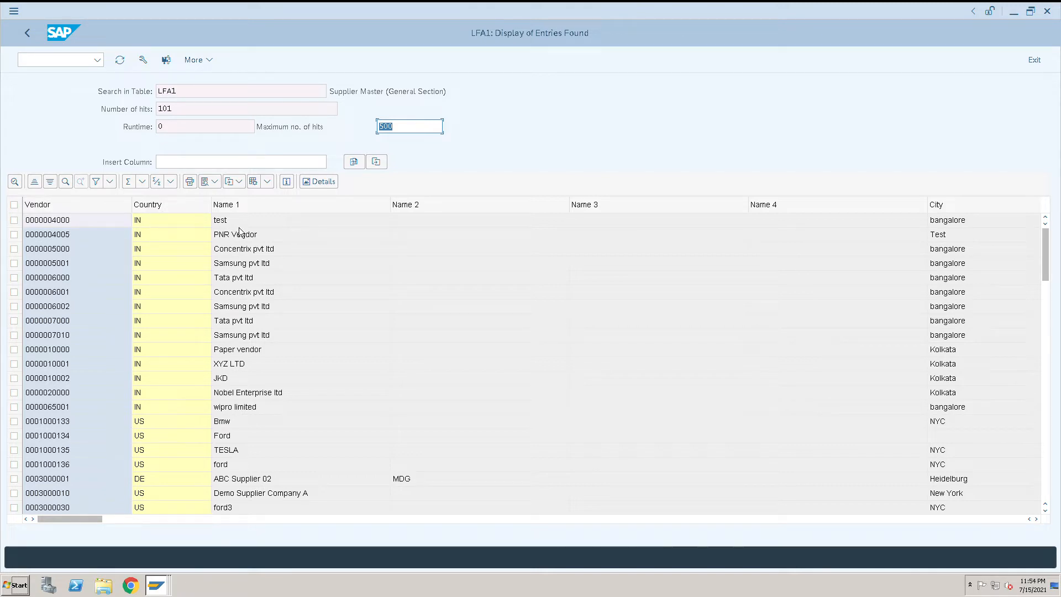
{"action": "mouse_move", "coordinate": [964, 233]}
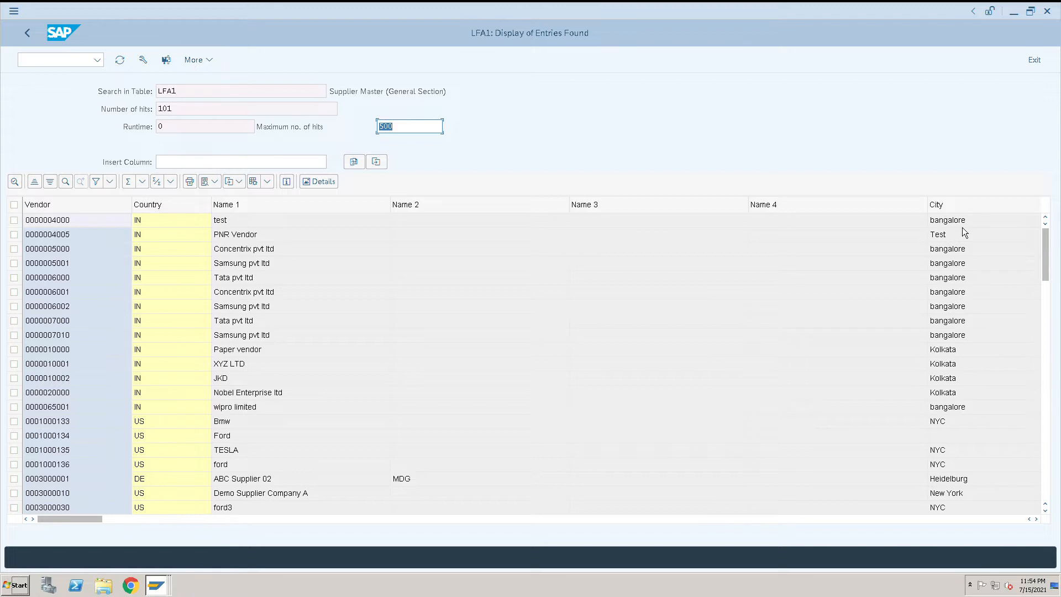
{"action": "mouse_move", "coordinate": [200, 529]}
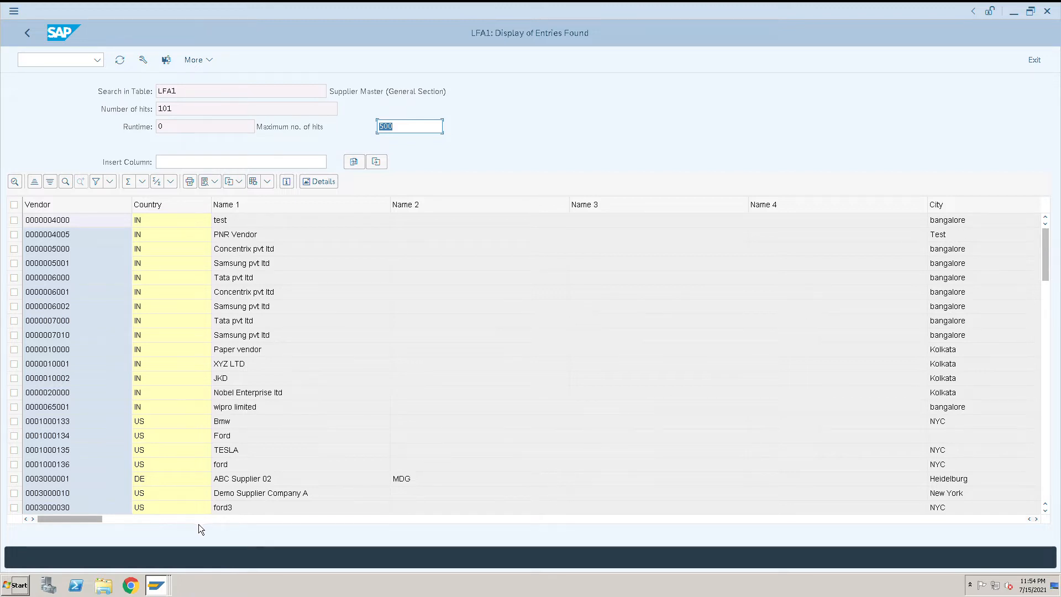
Step: Scroll the 101-entry LFA1 vendor list right to see the name and city columns
{"action": "scroll", "scroll_direction": "right", "scroll_amount": 3}
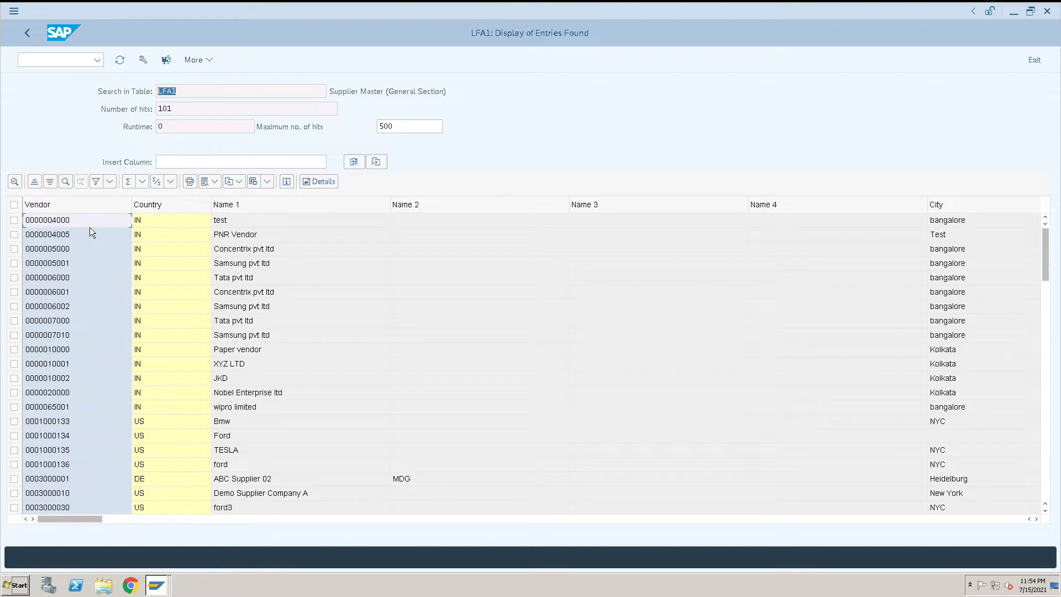
{"action": "mouse_move", "coordinate": [118, 133]}
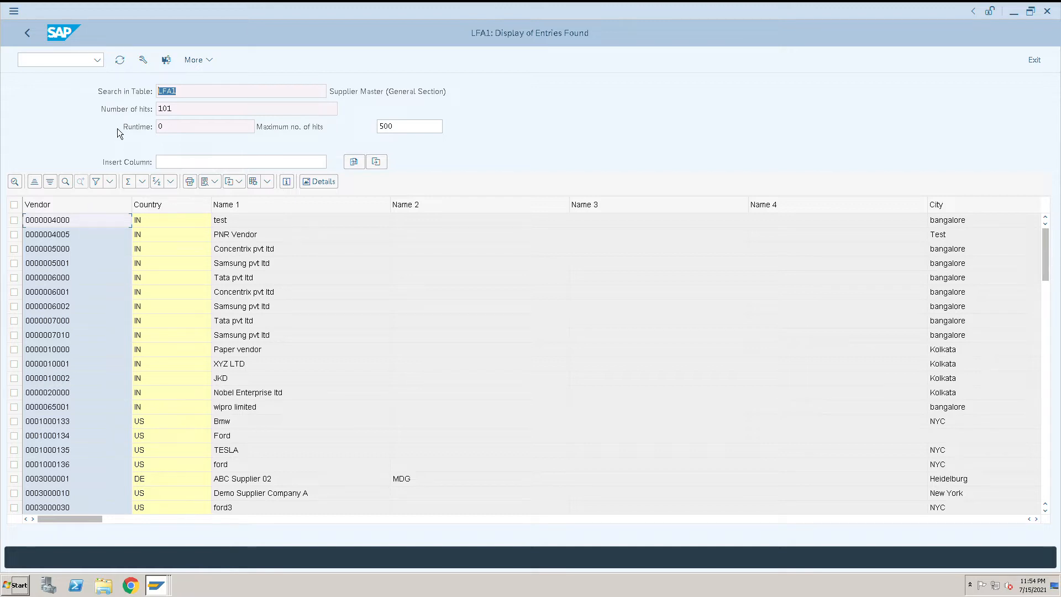
{"action": "mouse_move", "coordinate": [89, 236]}
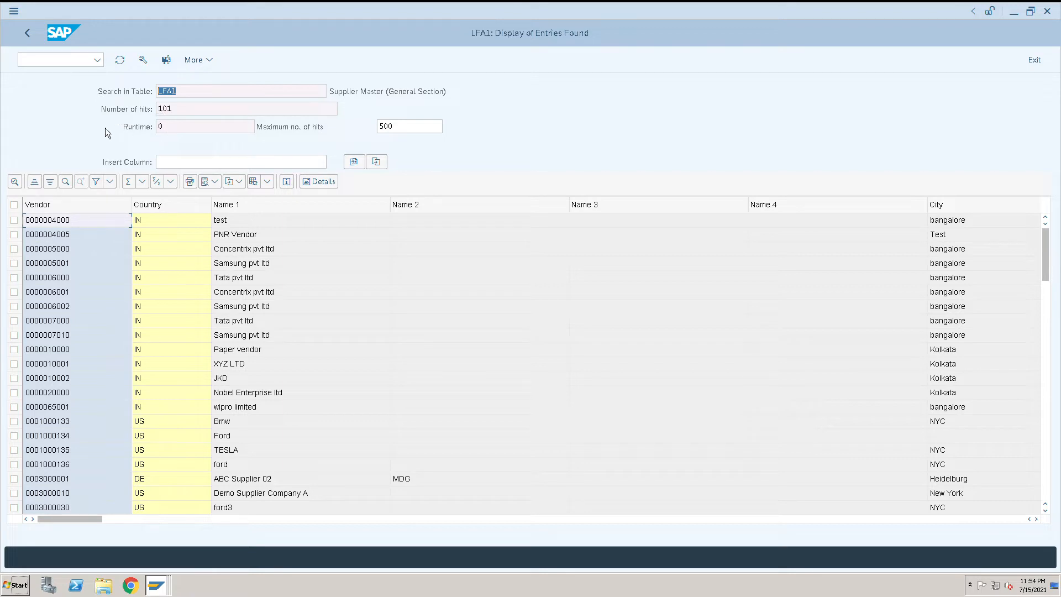
{"action": "mouse_move", "coordinate": [27, 32]}
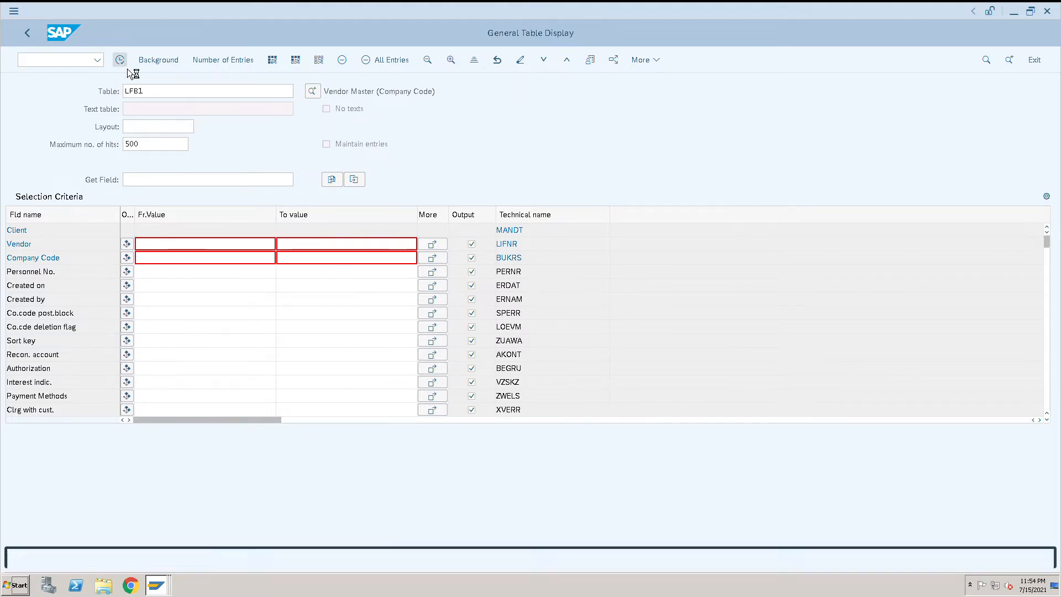
Step: Execute the query for table LFB1, listing its 96 vendor company-code entries
{"action": "left_click", "coordinate": [120, 60]}
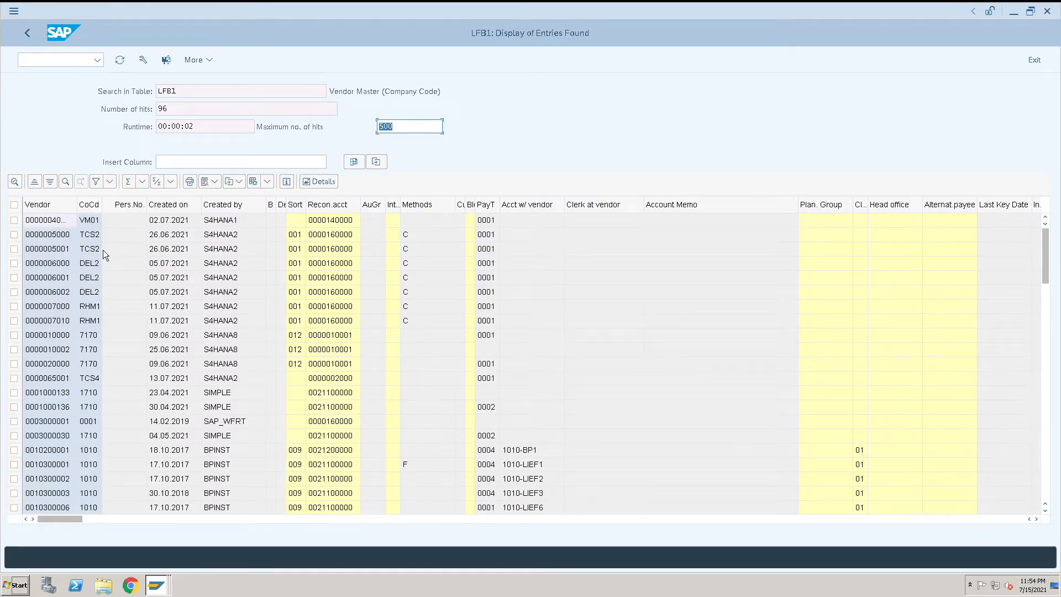
{"action": "mouse_move", "coordinate": [80, 205]}
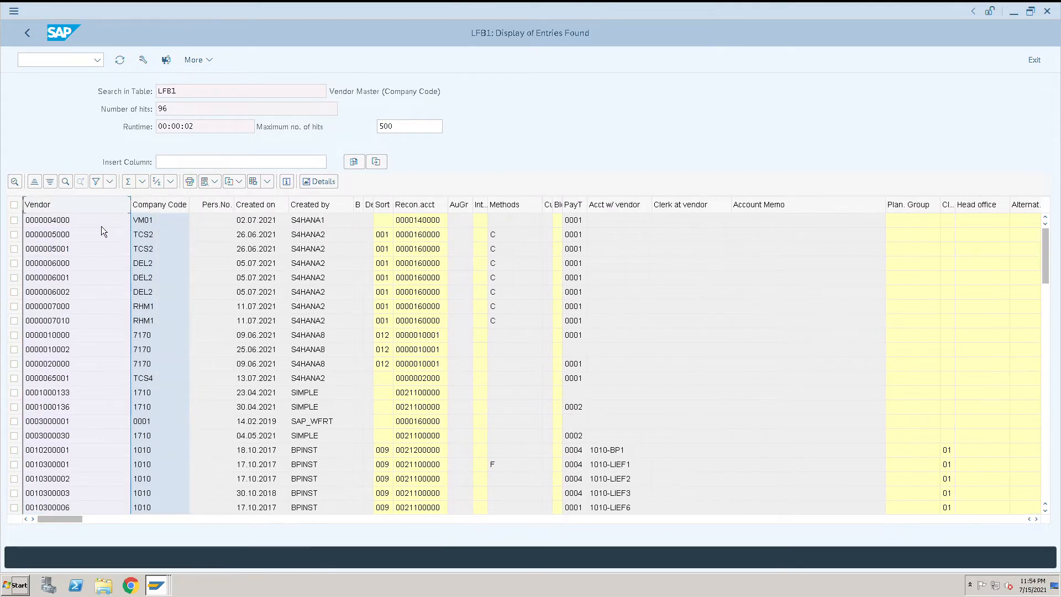
{"action": "left_click", "coordinate": [240, 91]}
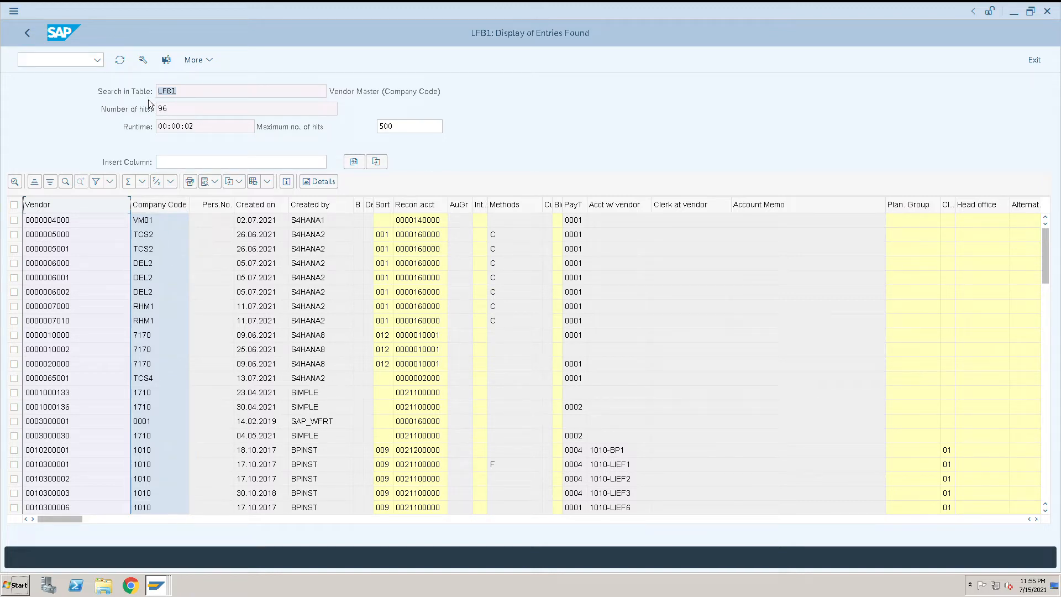
{"action": "mouse_move", "coordinate": [26, 32]}
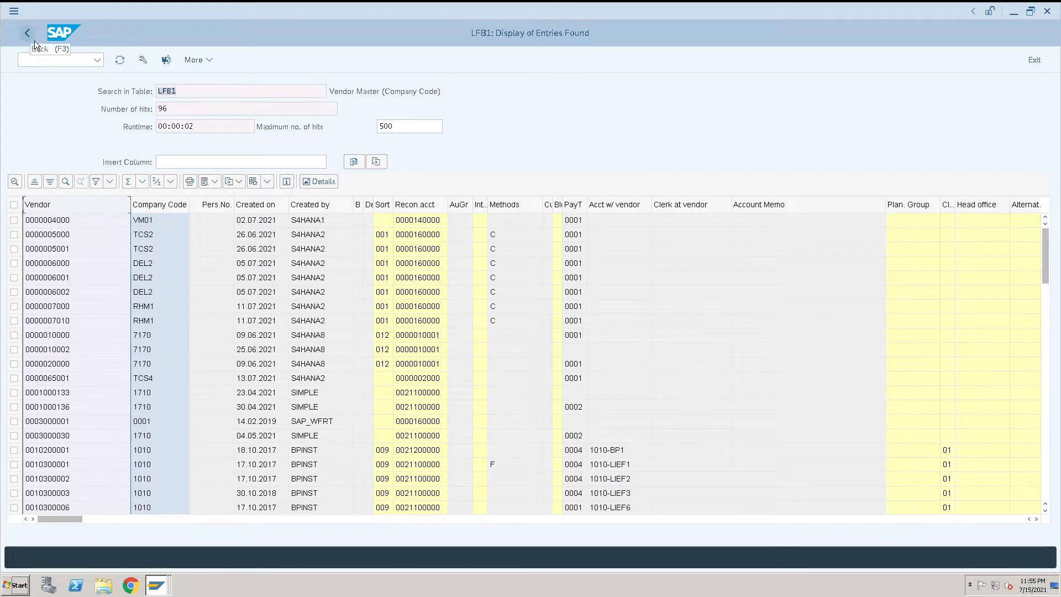
Step: Return to the LFB1 selection screen and bring up its Technical Settings
{"action": "left_click", "coordinate": [26, 32]}
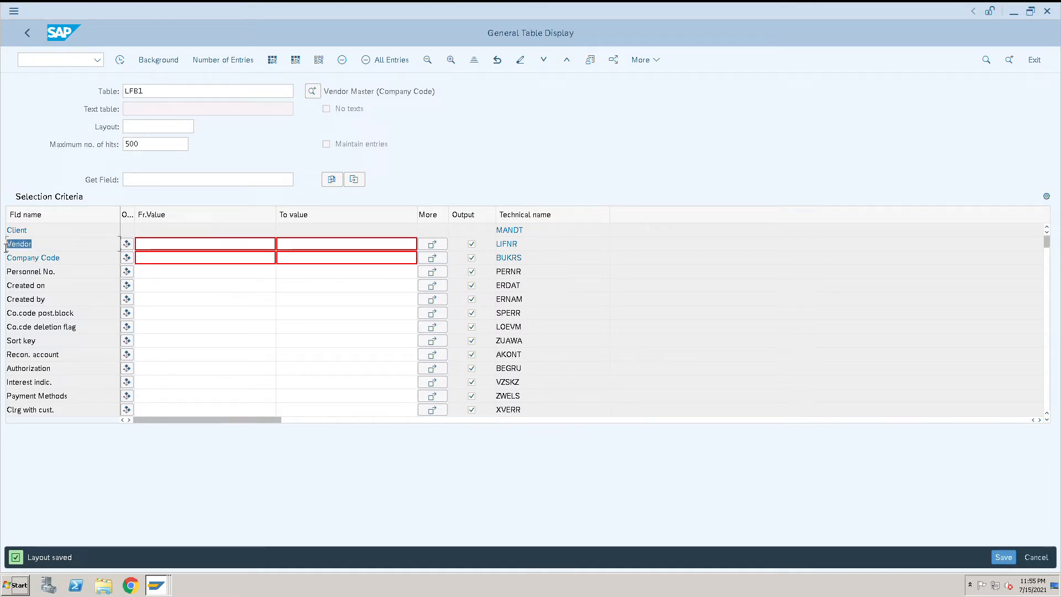
{"action": "left_click", "coordinate": [32, 258]}
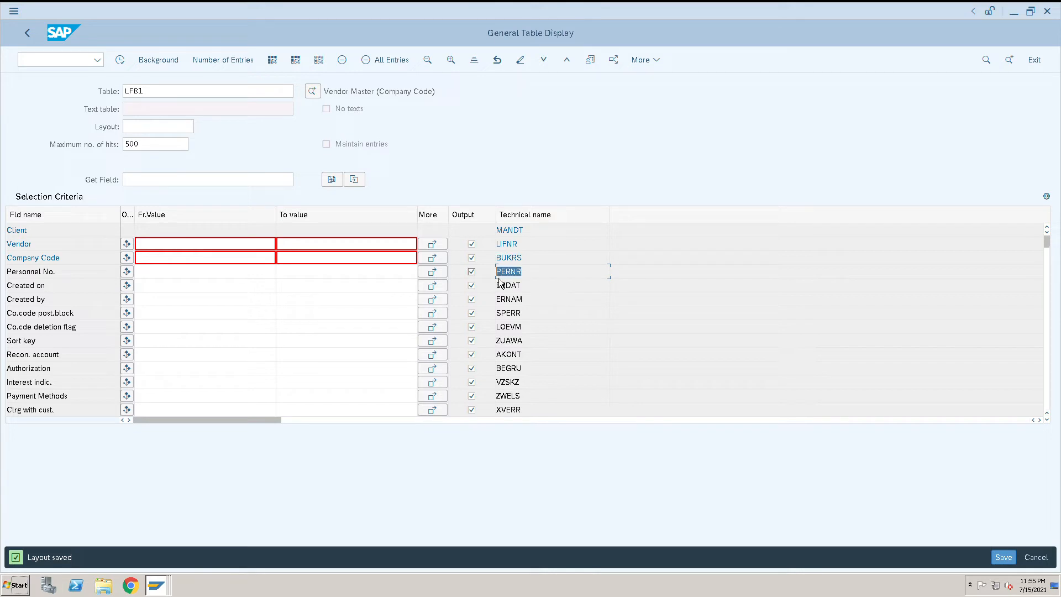
{"action": "left_click", "coordinate": [32, 257]}
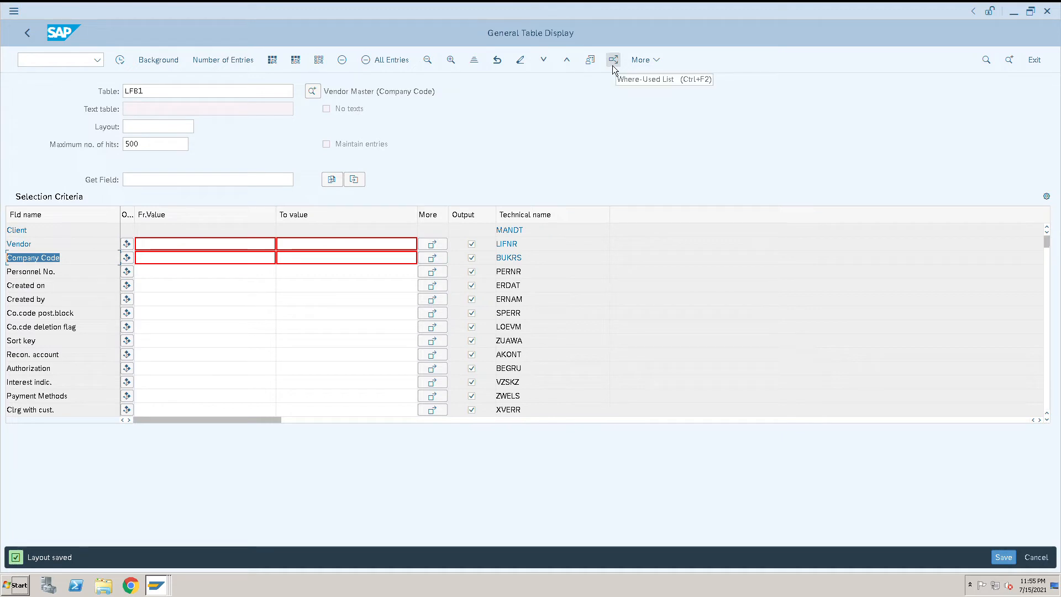
{"action": "mouse_move", "coordinate": [600, 71]}
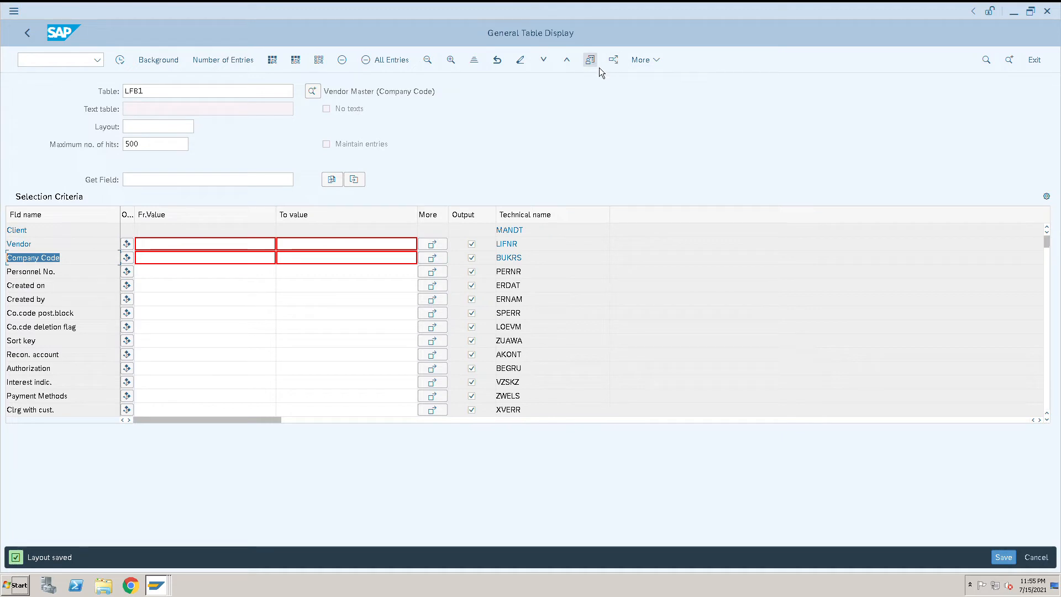
{"action": "mouse_move", "coordinate": [589, 60]}
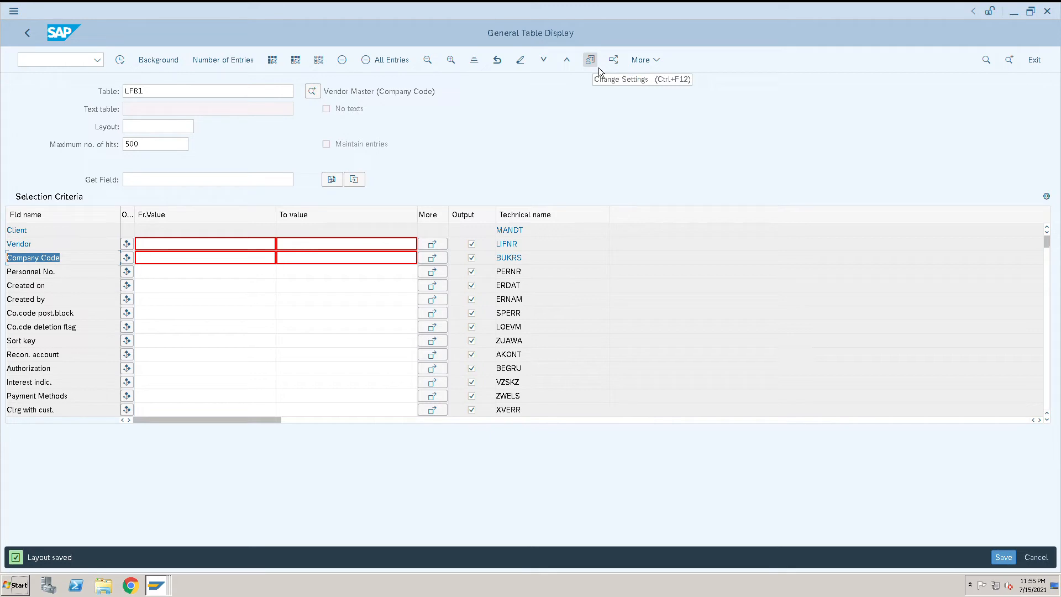
{"action": "left_click", "coordinate": [589, 60]}
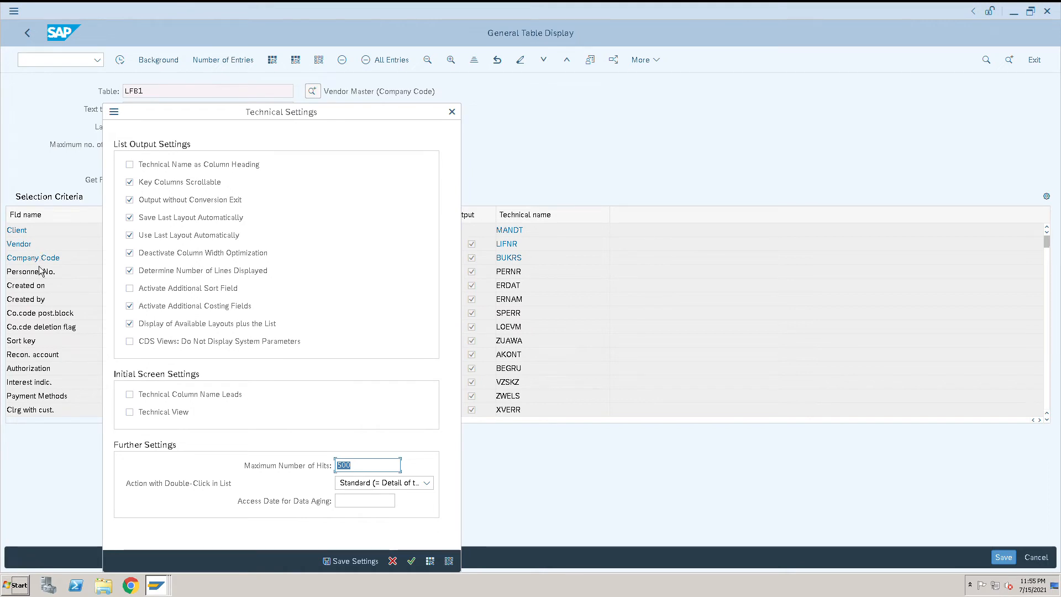
Step: Enable Technical Column Name Leads and Technical View for the initial screen and confirm
{"action": "left_click", "coordinate": [129, 395]}
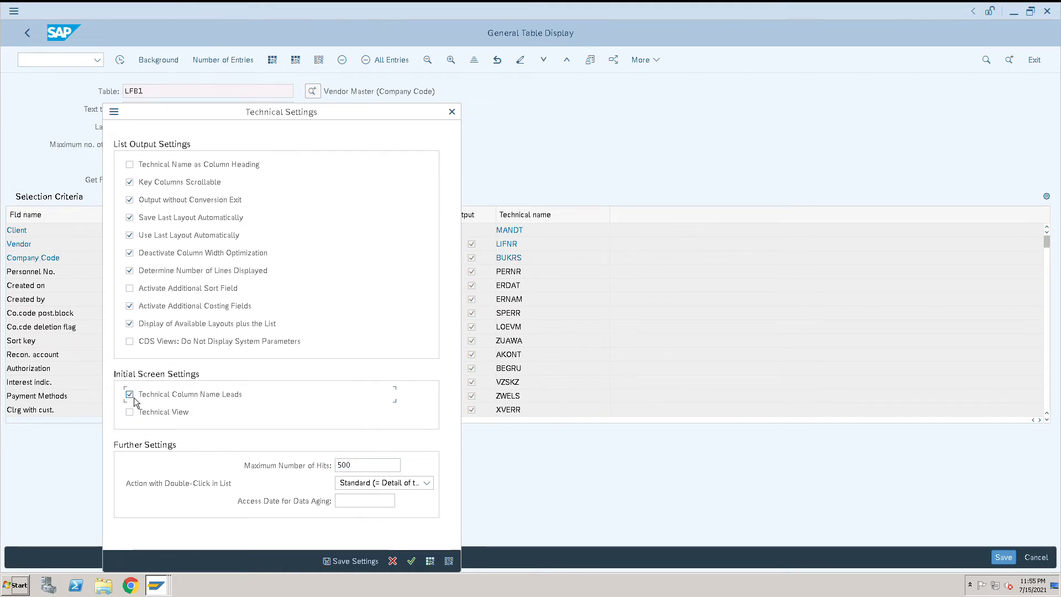
{"action": "left_click", "coordinate": [129, 411]}
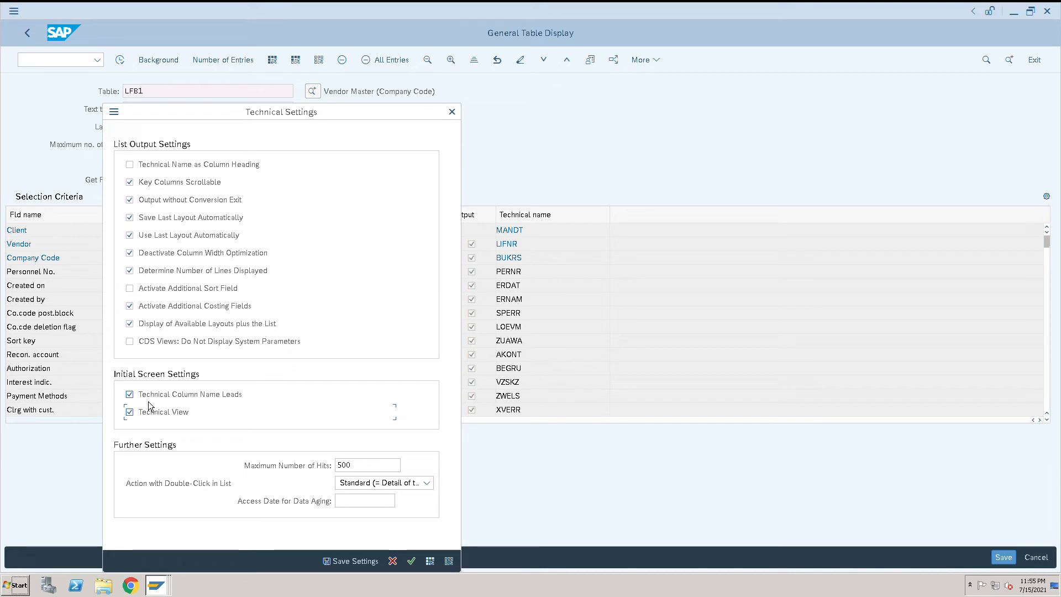
{"action": "left_click", "coordinate": [350, 562]}
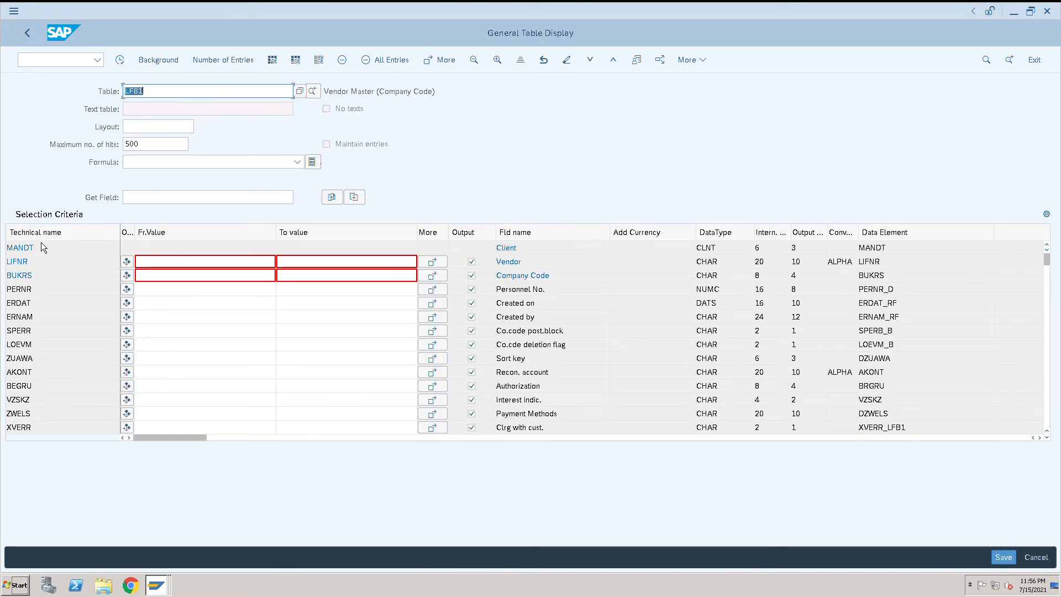
{"action": "mouse_move", "coordinate": [38, 285]}
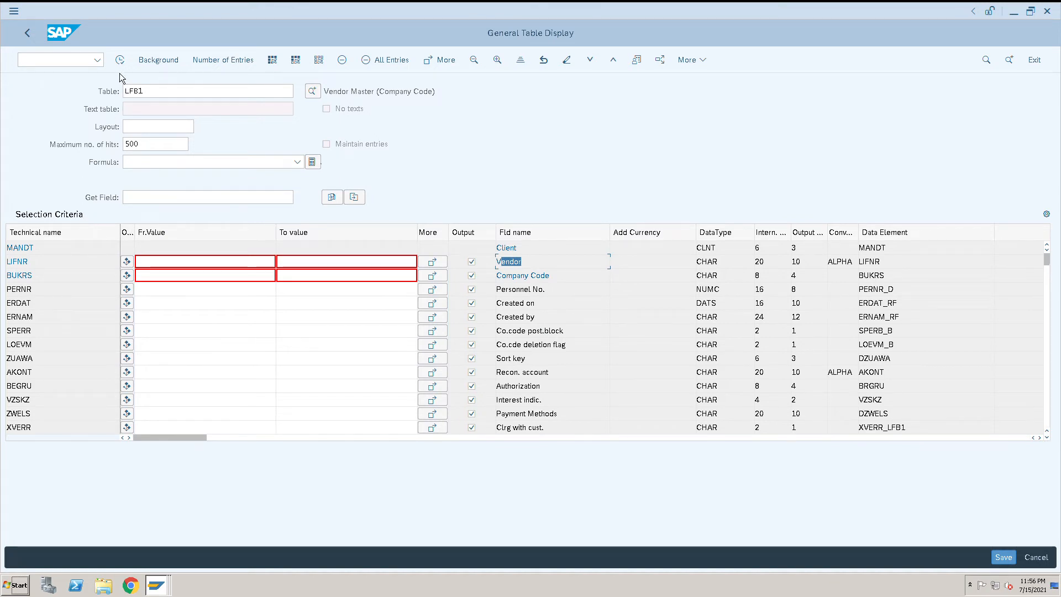
{"action": "mouse_move", "coordinate": [119, 60]}
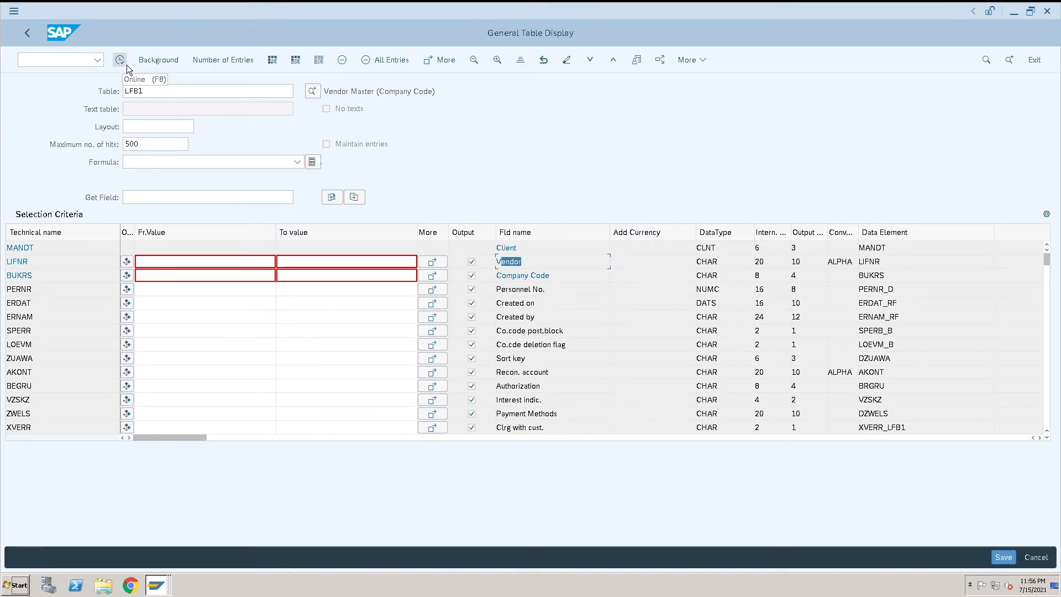
{"action": "left_click", "coordinate": [120, 60]}
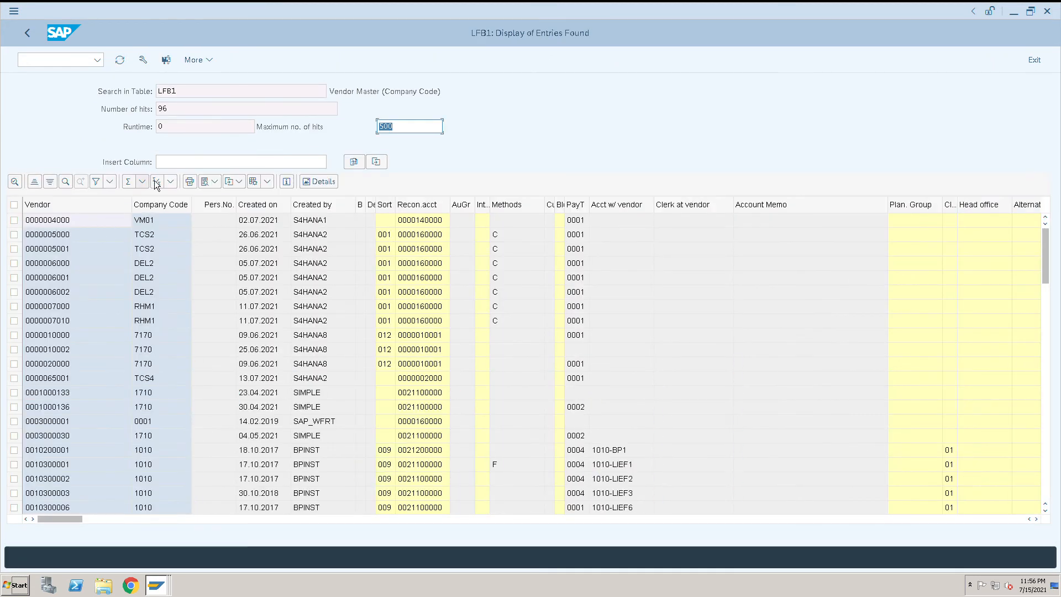
{"action": "mouse_move", "coordinate": [80, 218]}
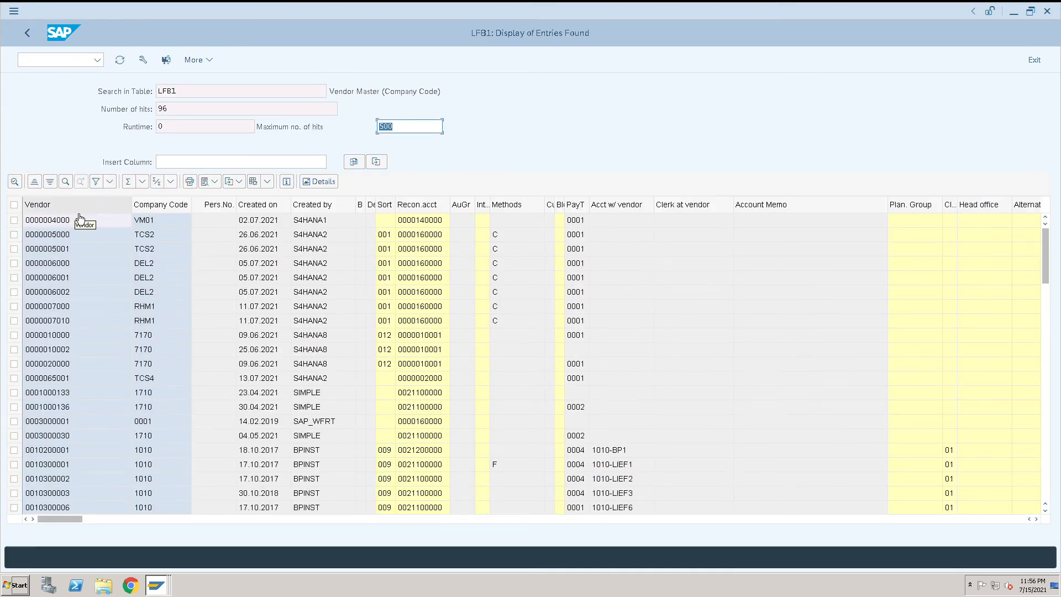
{"action": "mouse_move", "coordinate": [225, 217]}
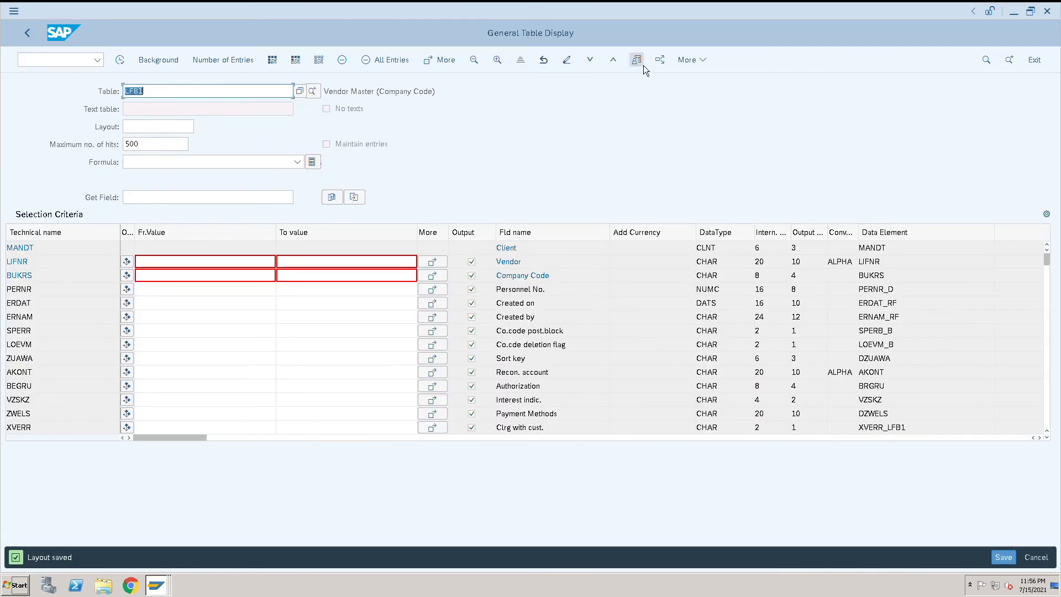
Step: Set Technical Name as Column Heading in Technical Settings and save the settings permanently
{"action": "left_click", "coordinate": [634, 59]}
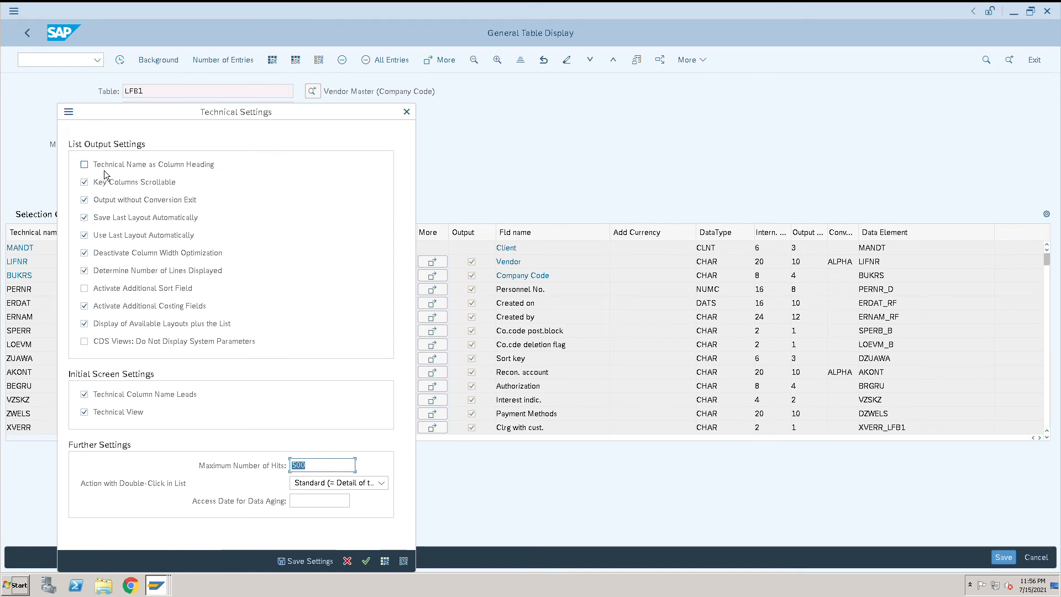
{"action": "left_click", "coordinate": [84, 163]}
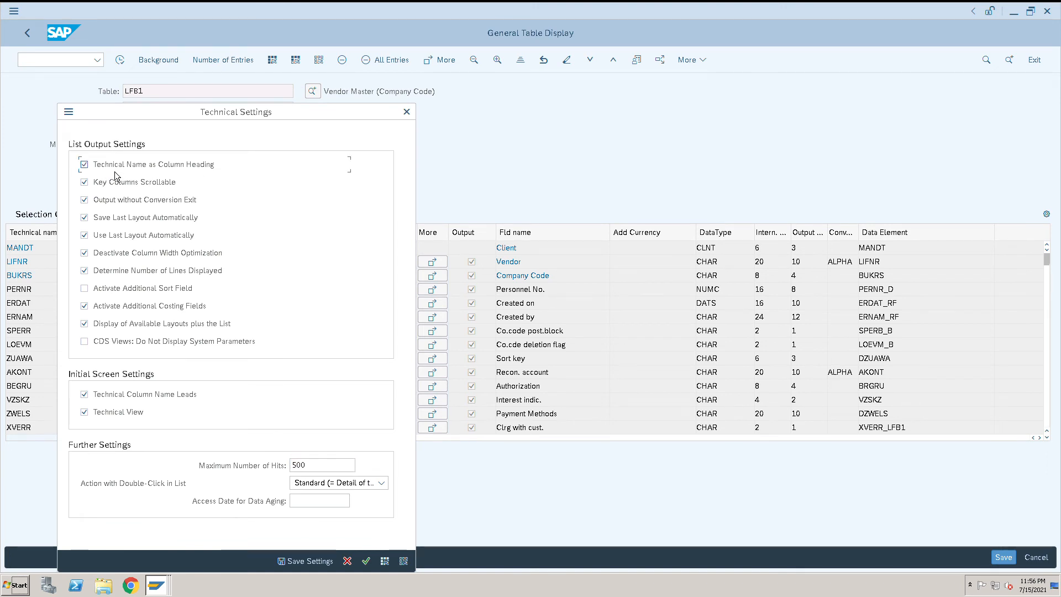
{"action": "left_click", "coordinate": [309, 560]}
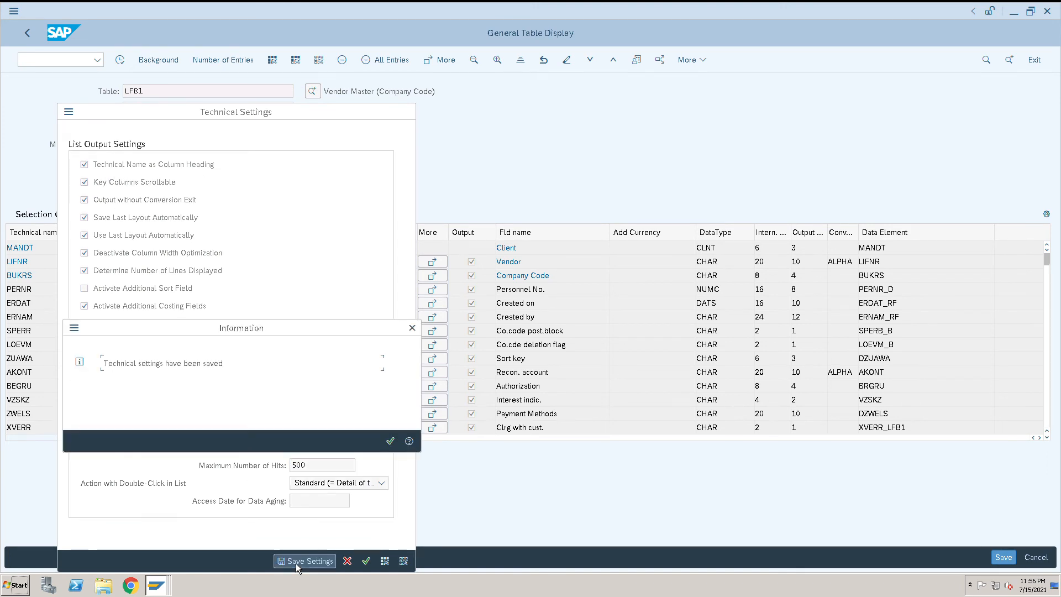
{"action": "left_click", "coordinate": [390, 441]}
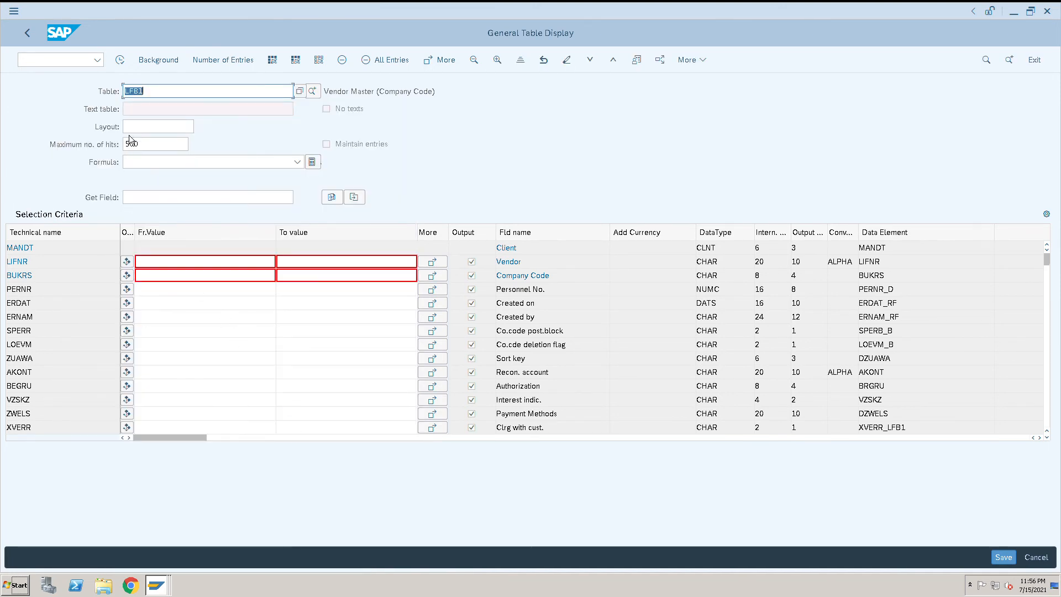
{"action": "mouse_move", "coordinate": [120, 60]}
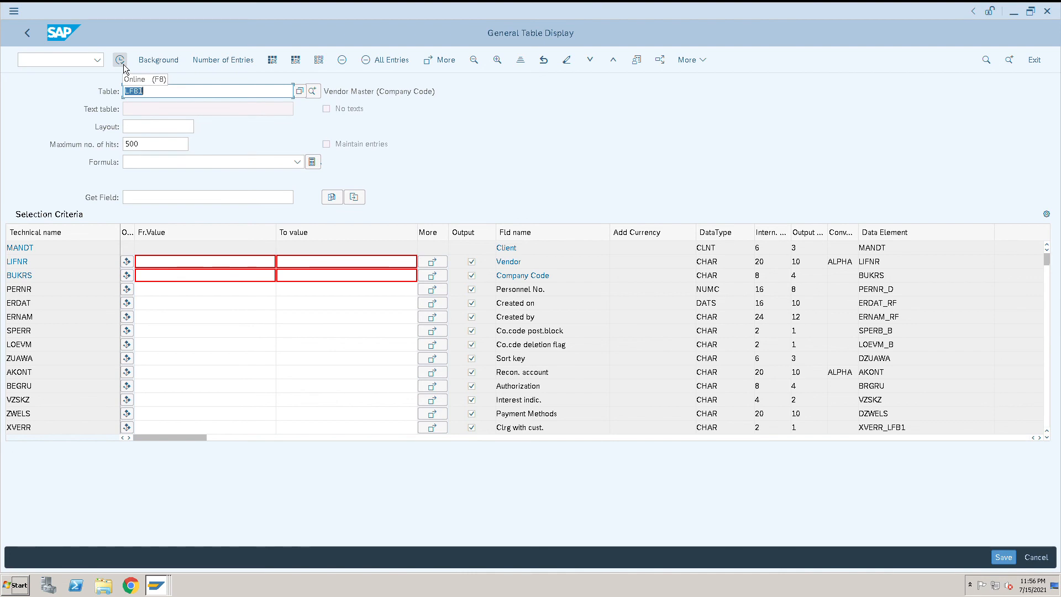
{"action": "left_click", "coordinate": [120, 60]}
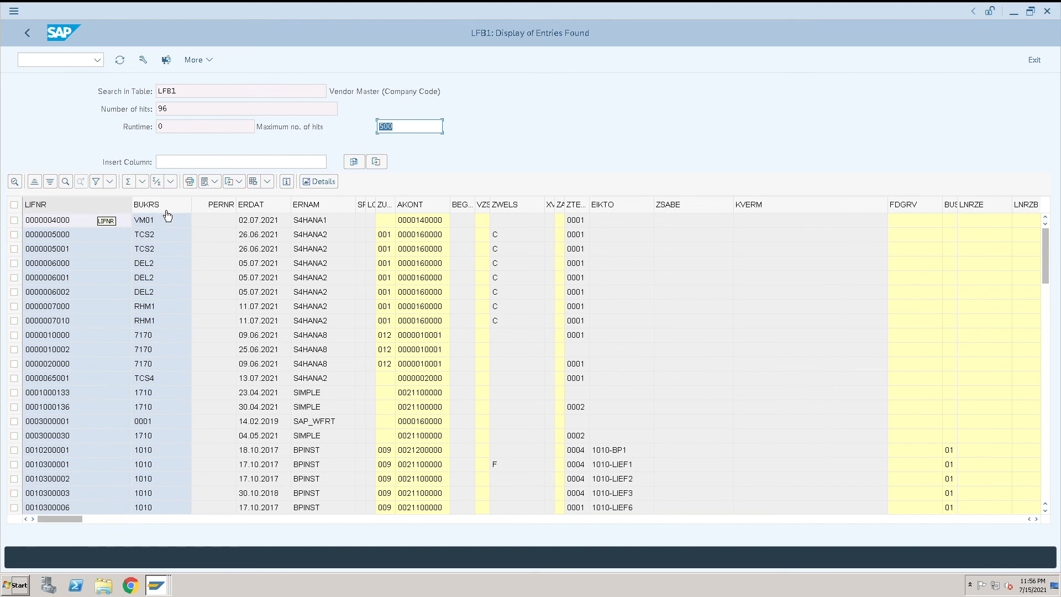
{"action": "mouse_move", "coordinate": [439, 189]}
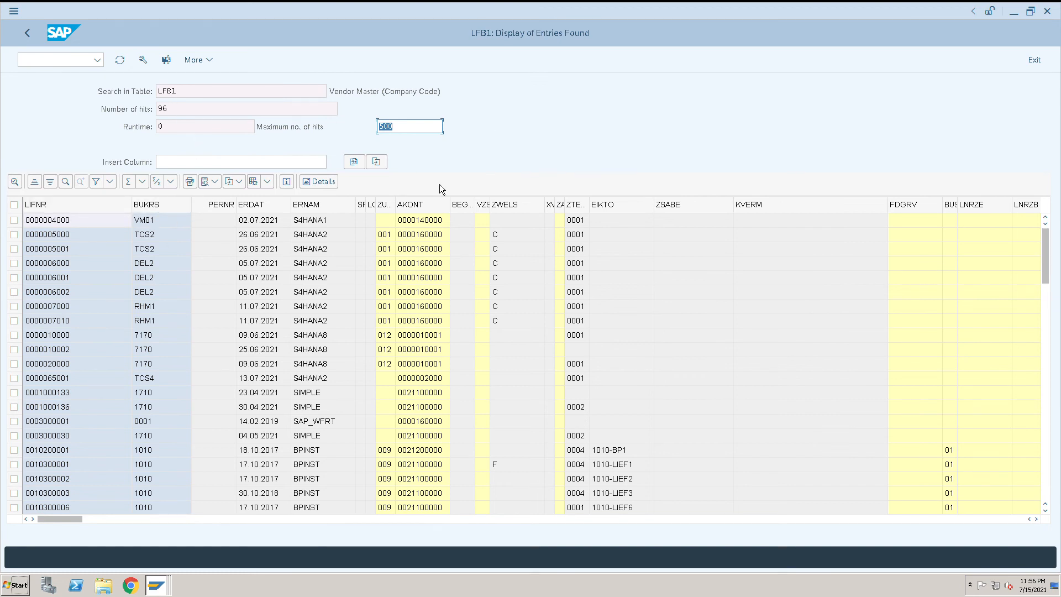
{"action": "mouse_move", "coordinate": [55, 47]}
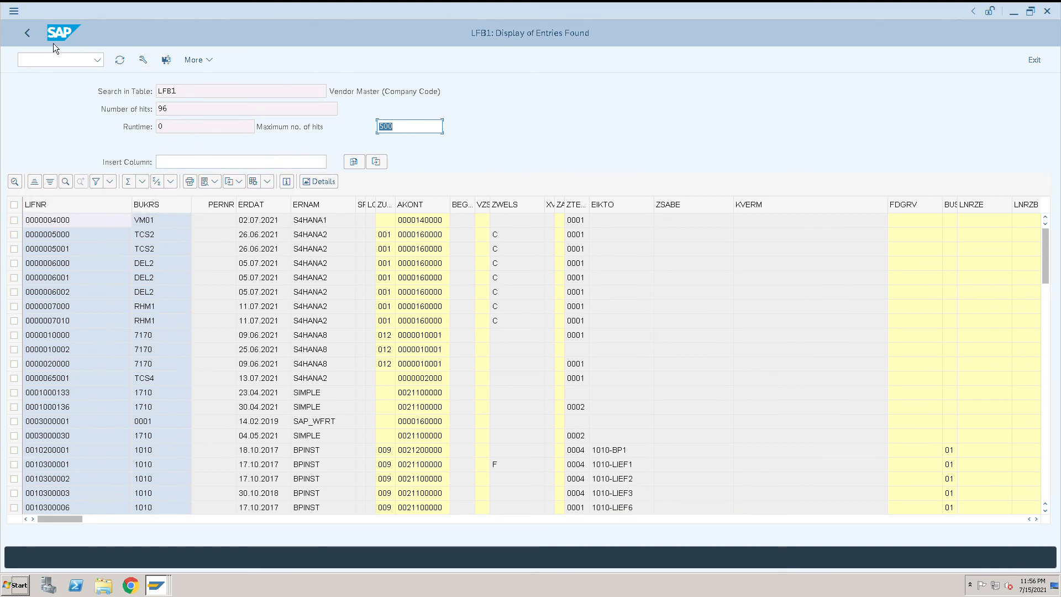
{"action": "mouse_move", "coordinate": [142, 230]}
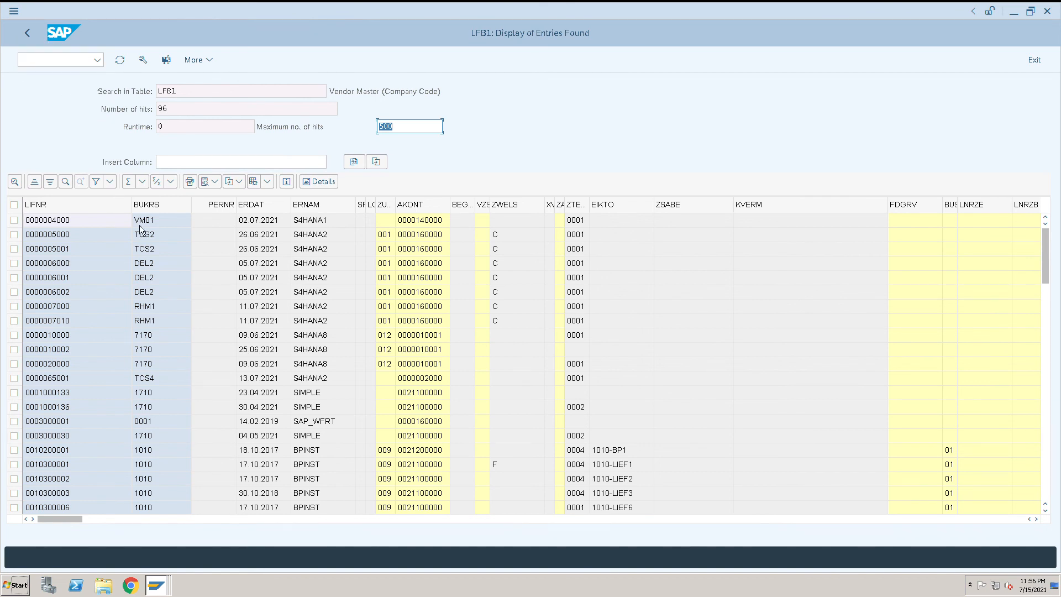
{"action": "mouse_move", "coordinate": [112, 148]}
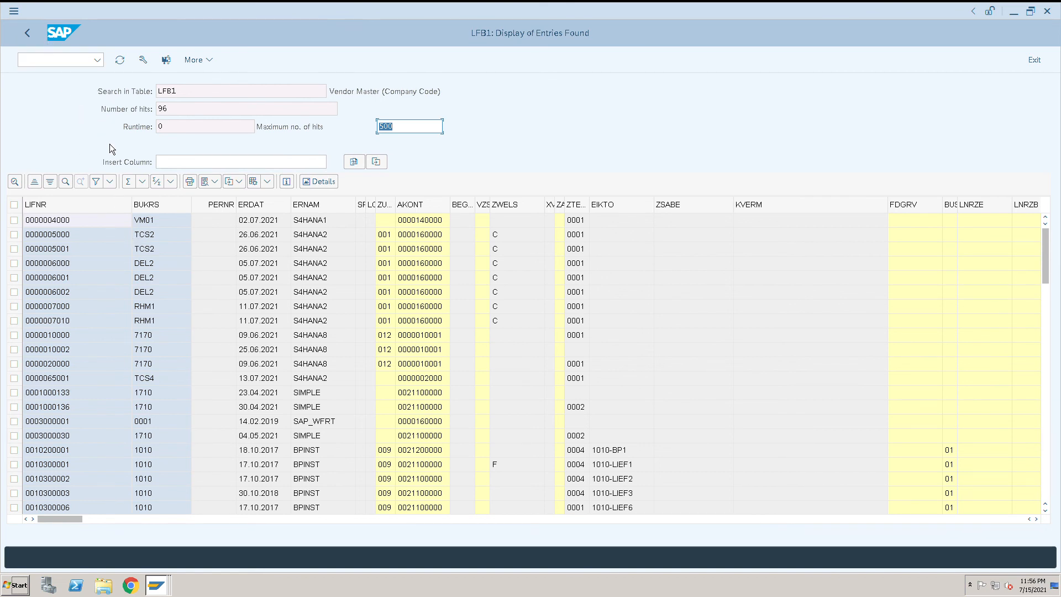
{"action": "mouse_move", "coordinate": [161, 204]}
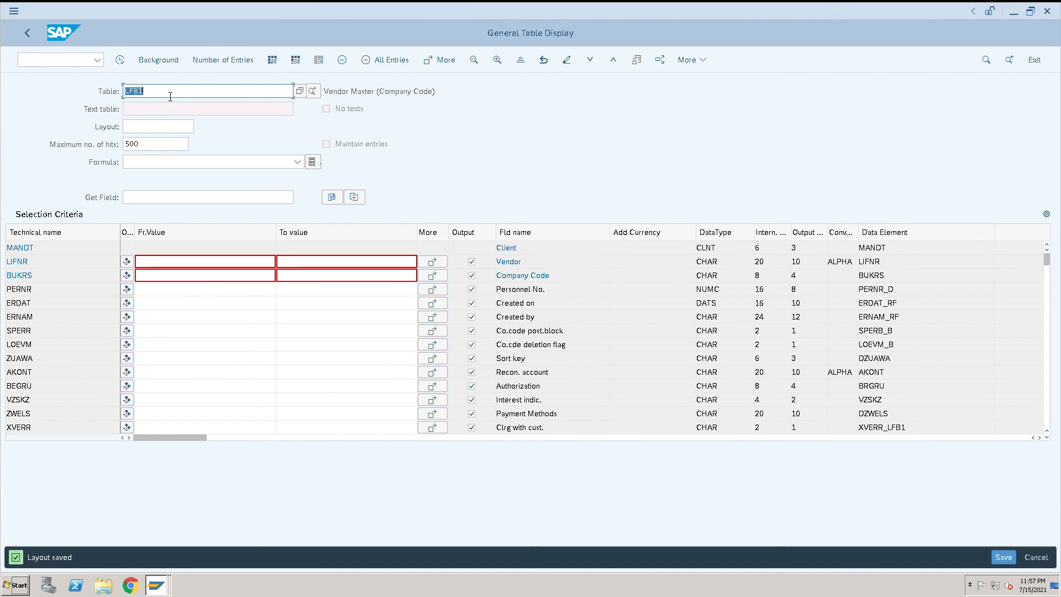
{"action": "mouse_move", "coordinate": [176, 107]}
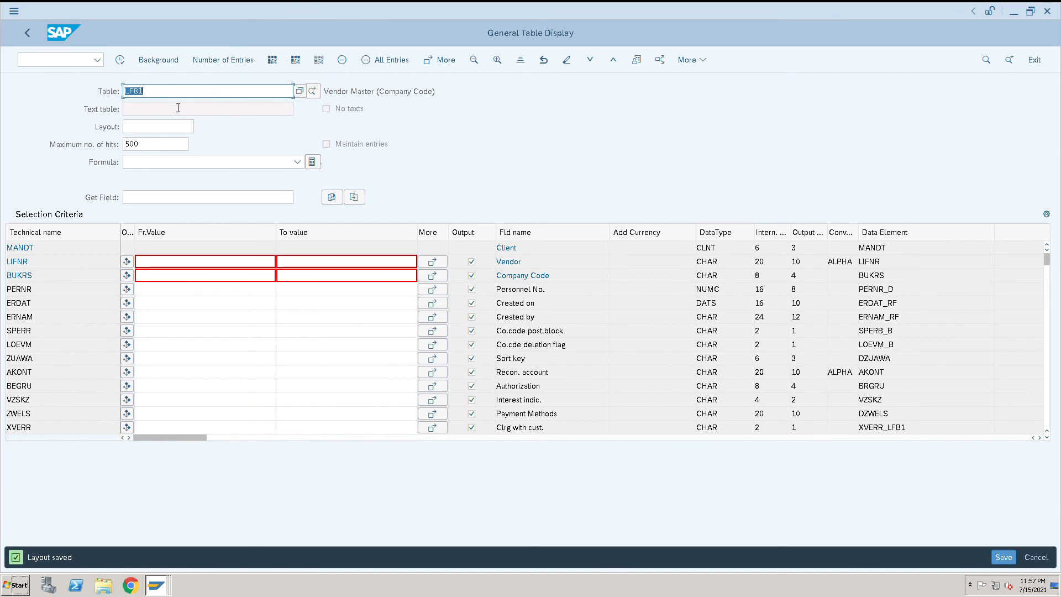